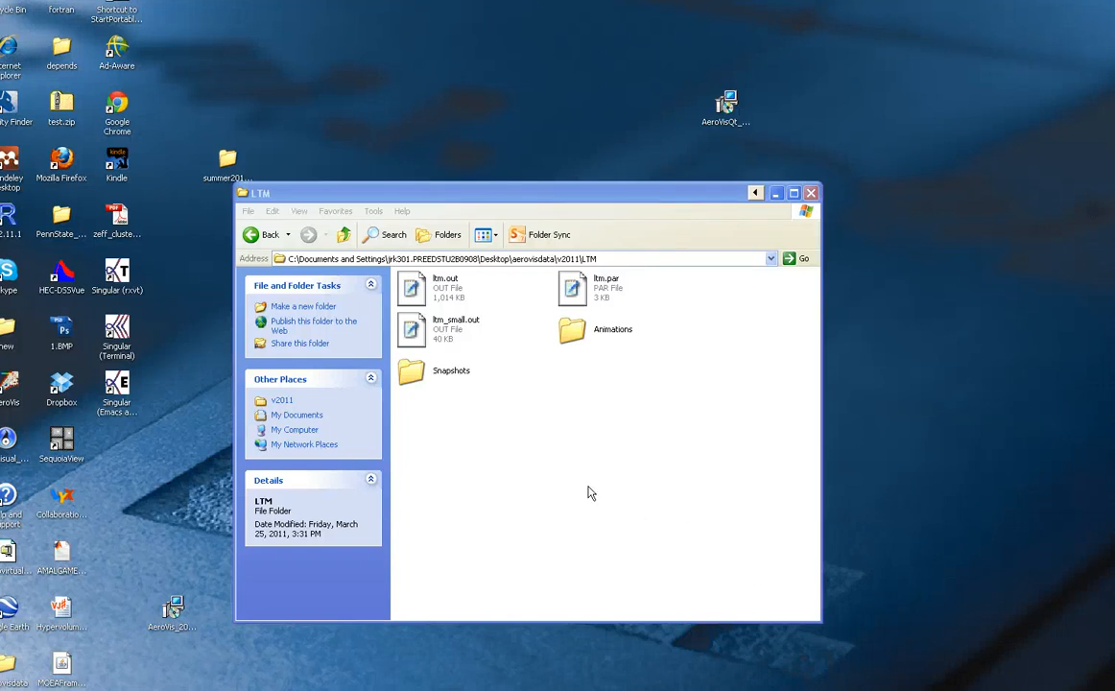
mouse_move(593, 485)
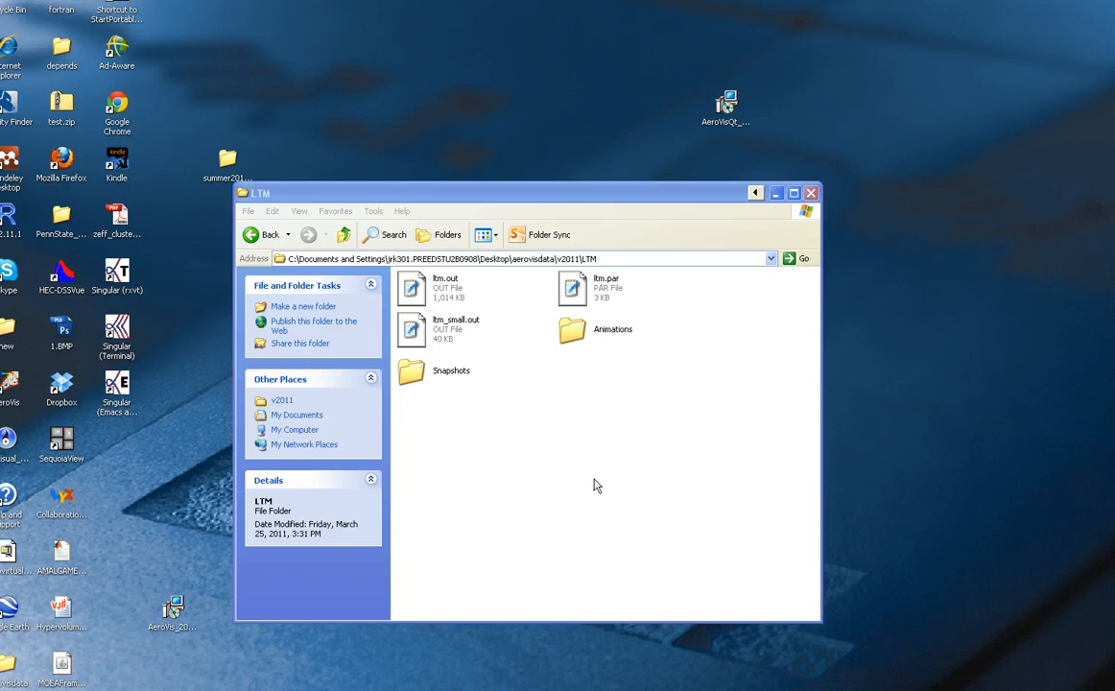
mouse_move(234, 576)
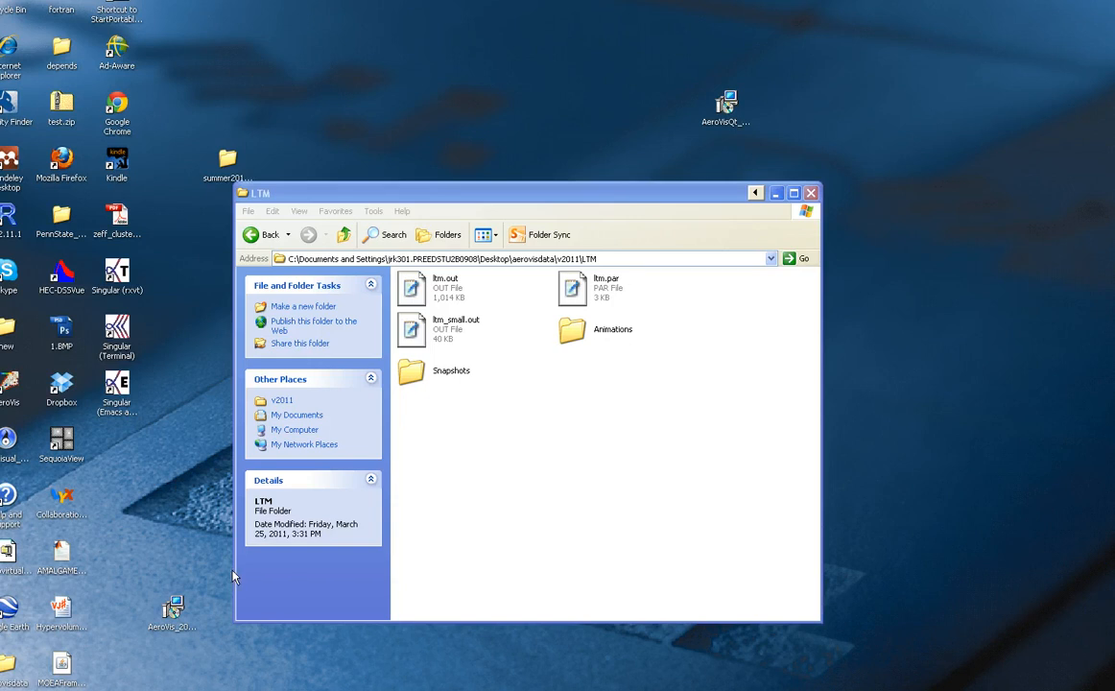
mouse_move(559, 288)
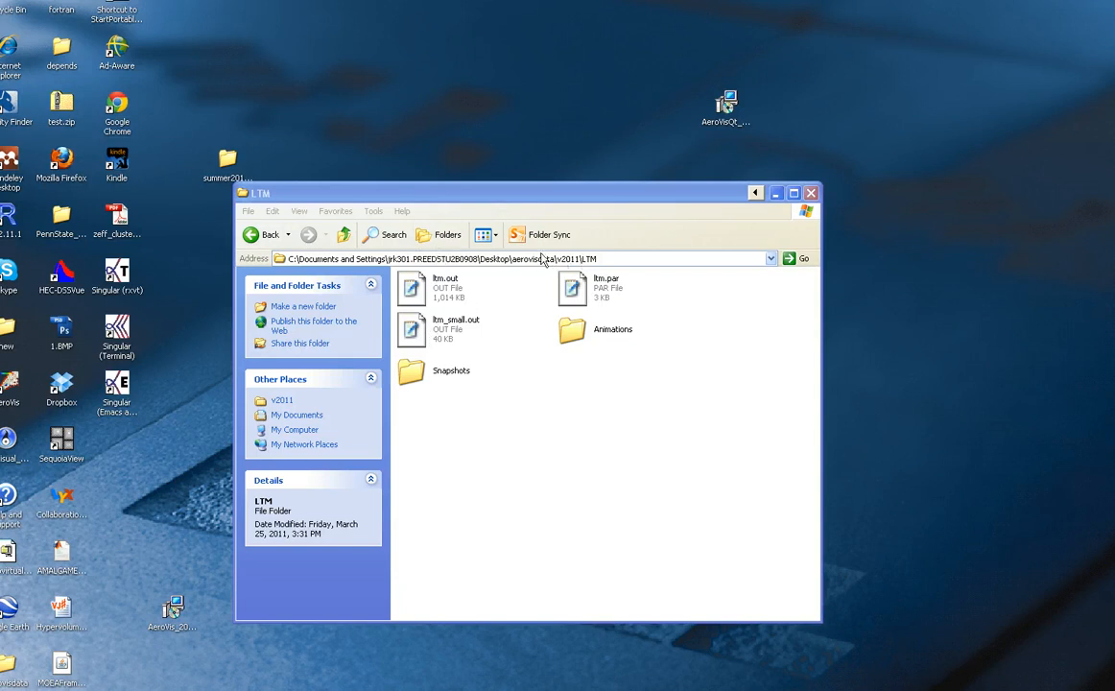
mouse_move(545, 272)
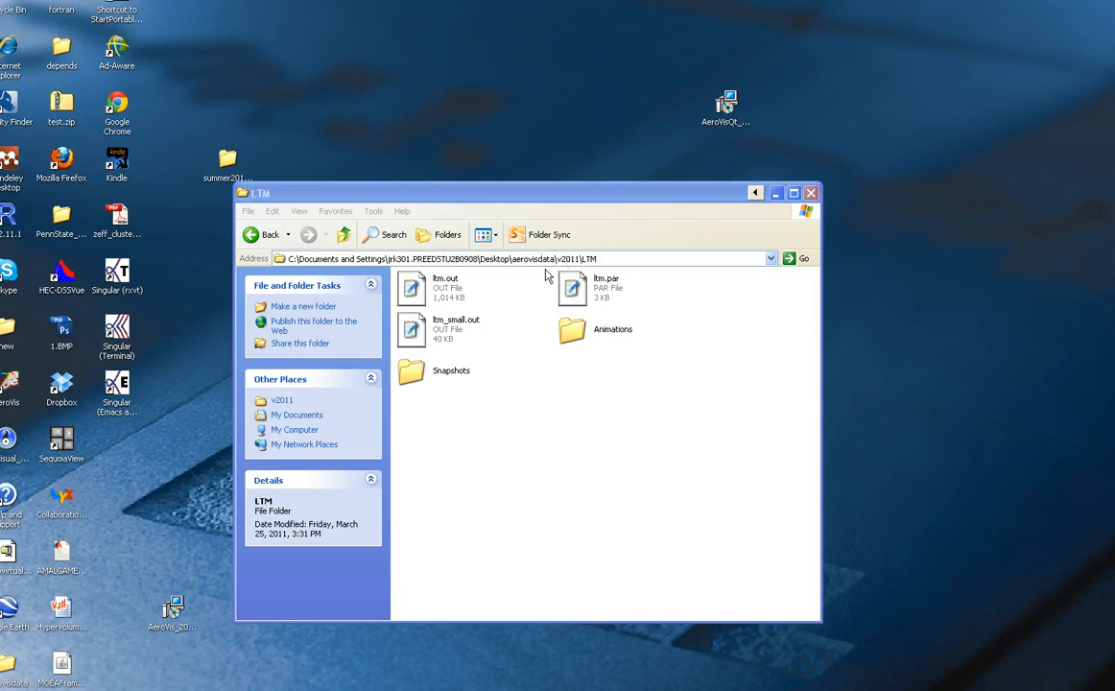
mouse_move(399, 335)
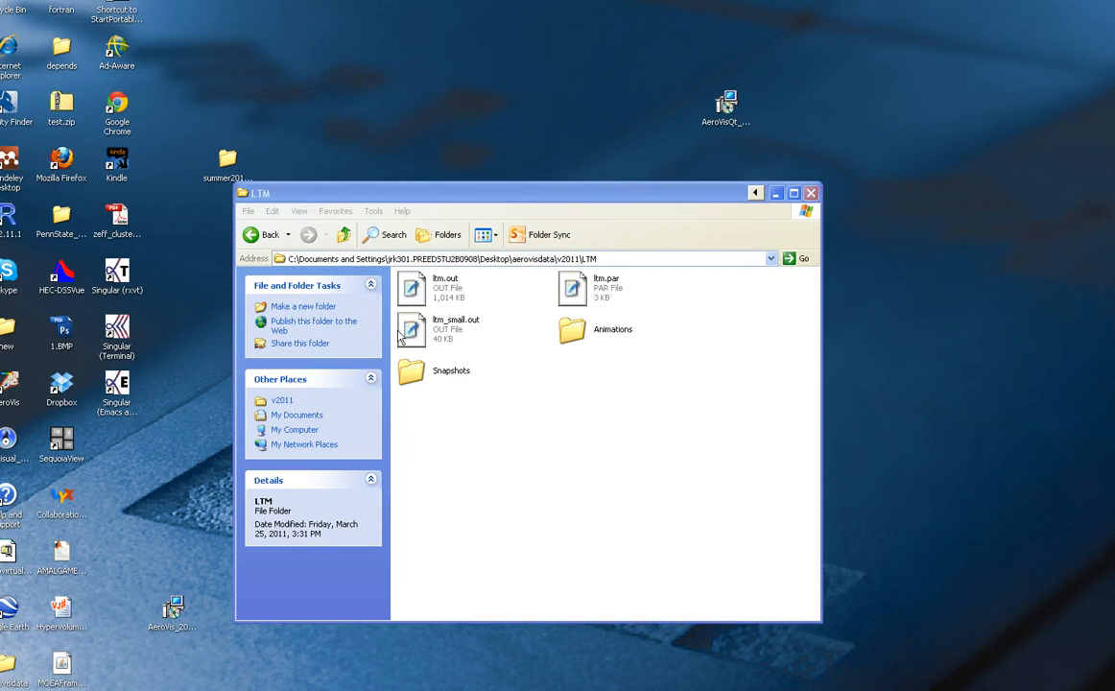
mouse_move(575, 300)
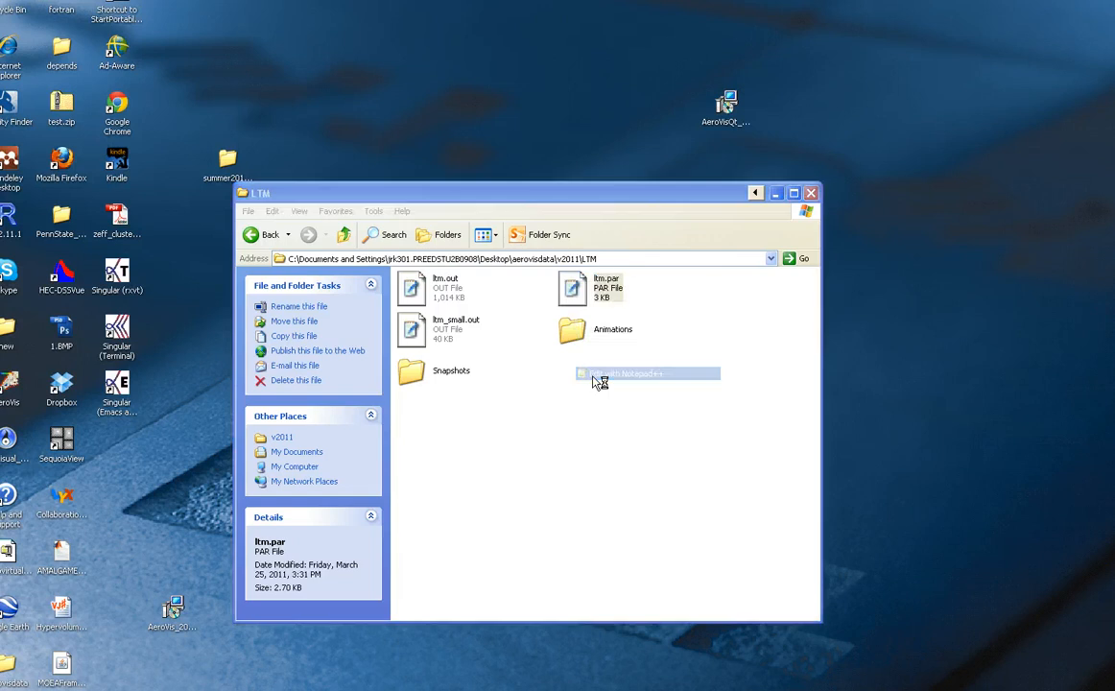
Step: Review ltm.par's DATA_FILES entry pointing to ltm_small.out and its OBJ objective settings
left_click(626, 372)
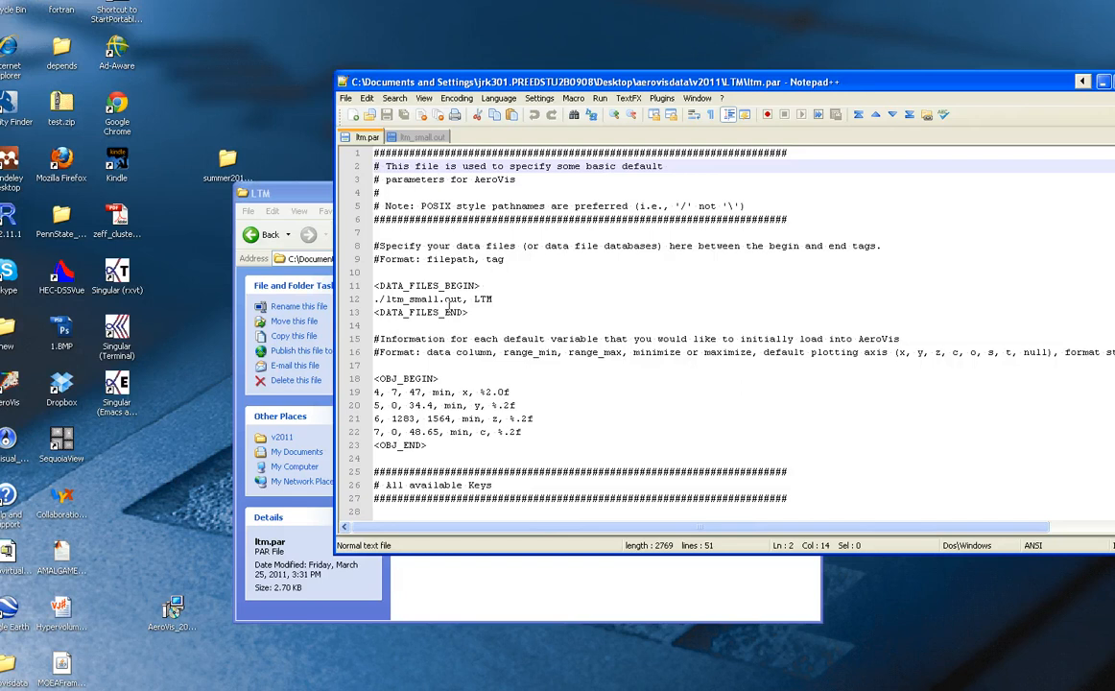
left_click_drag(376, 284, 497, 311)
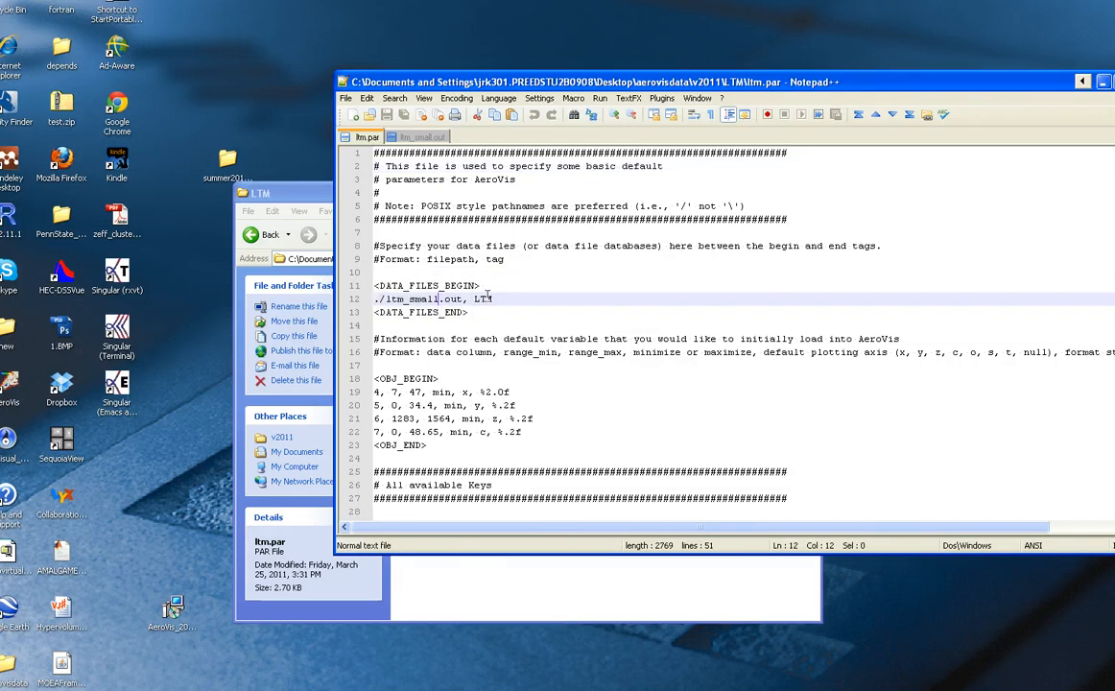
left_click(456, 403)
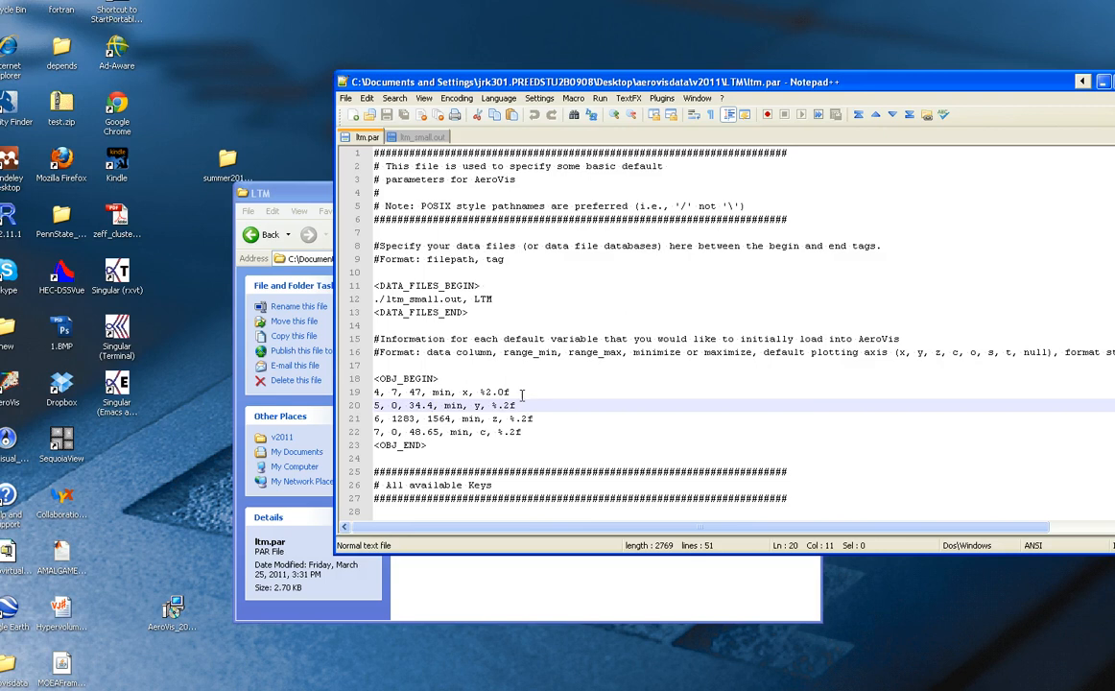
left_click(422, 136)
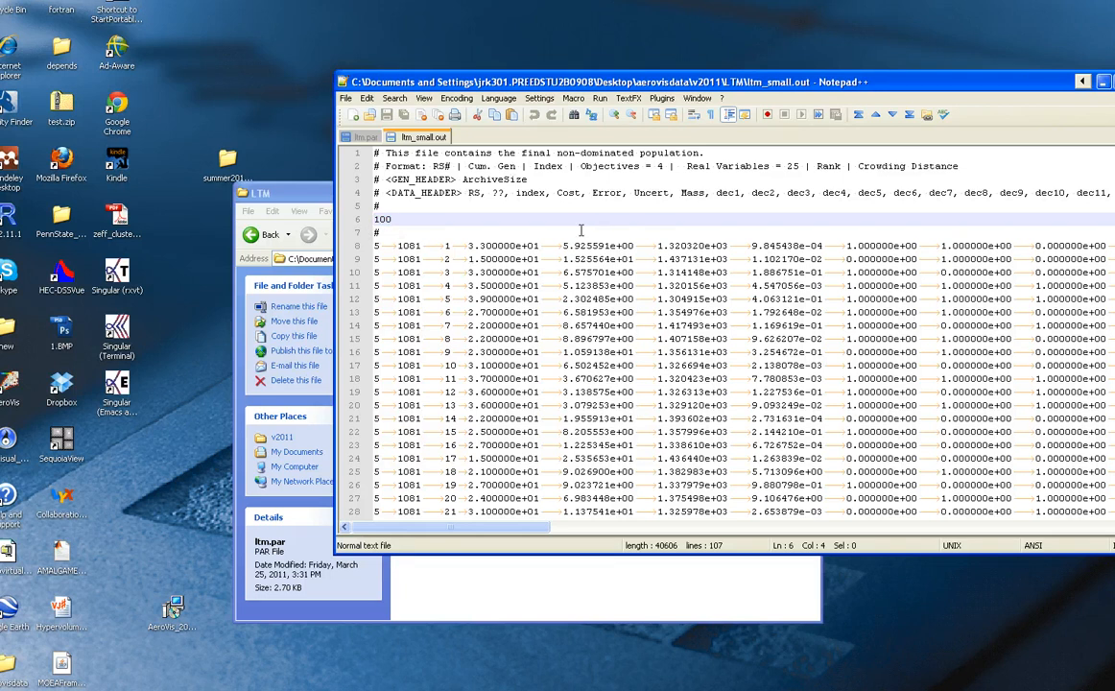
Step: Launch AeroVisQt from its desktop shortcut
left_click(368, 136)
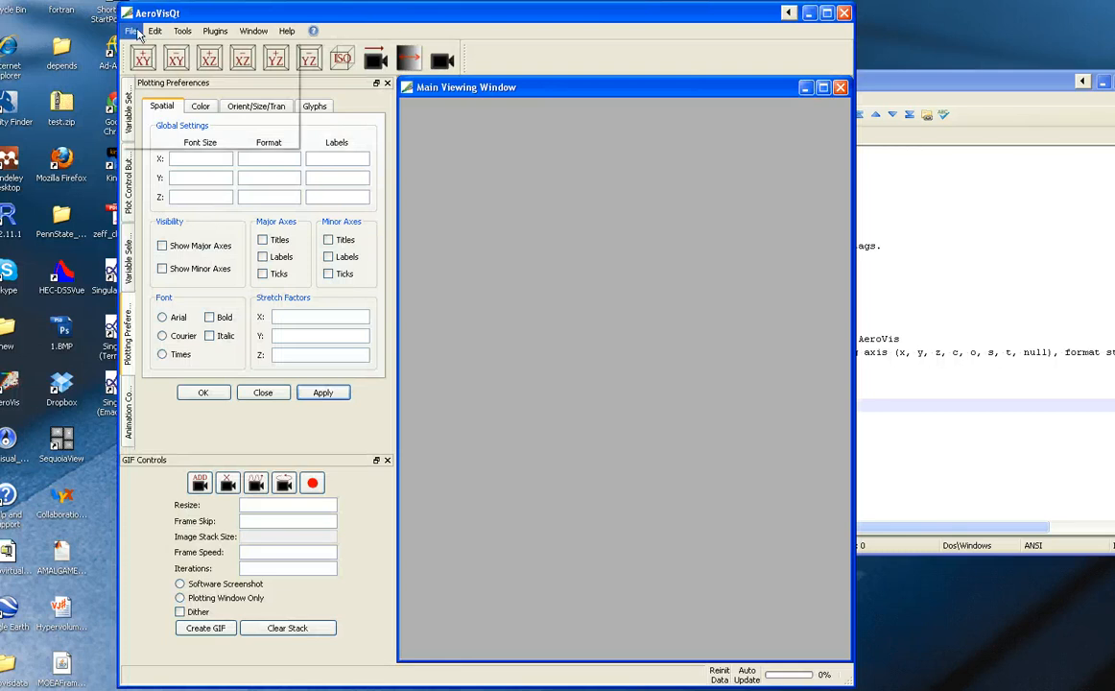
Step: Load the ltm.par project, plotting its 100 solutions in the main viewing window
left_click(131, 31)
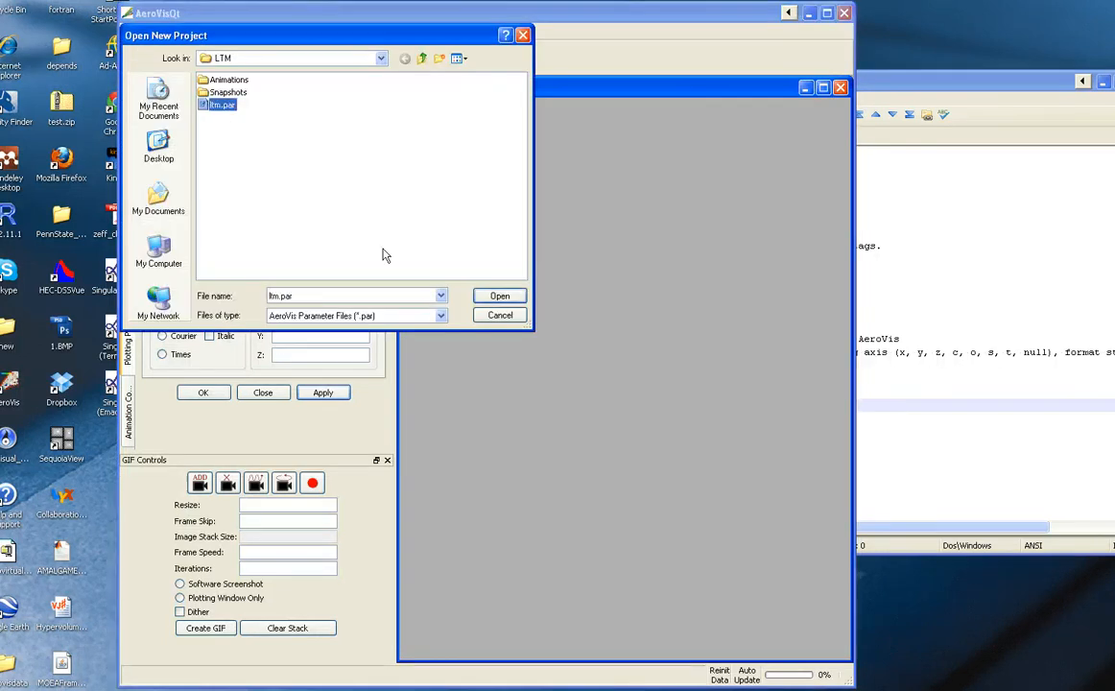
left_click(499, 296)
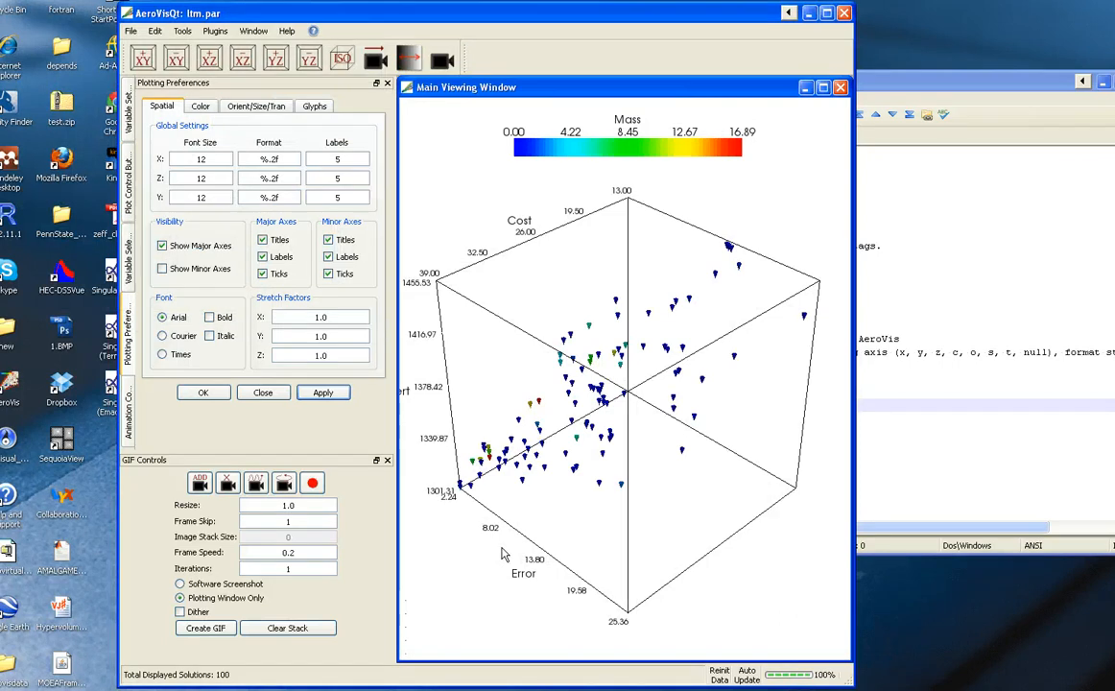
mouse_move(591, 401)
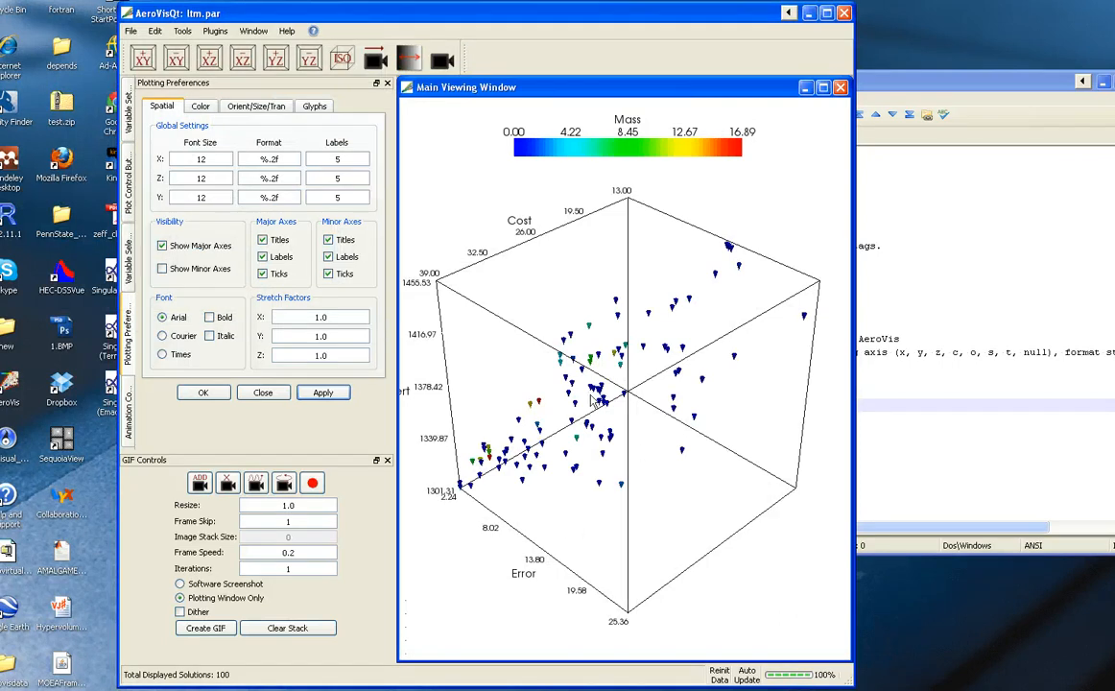
mouse_move(579, 595)
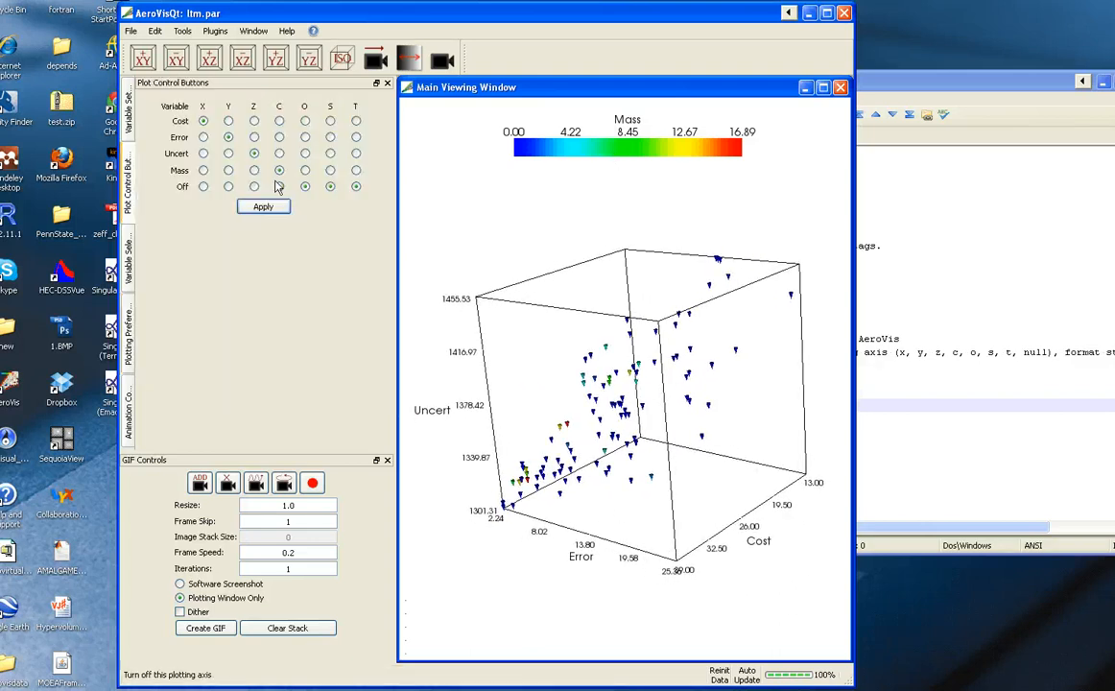
mouse_move(248, 189)
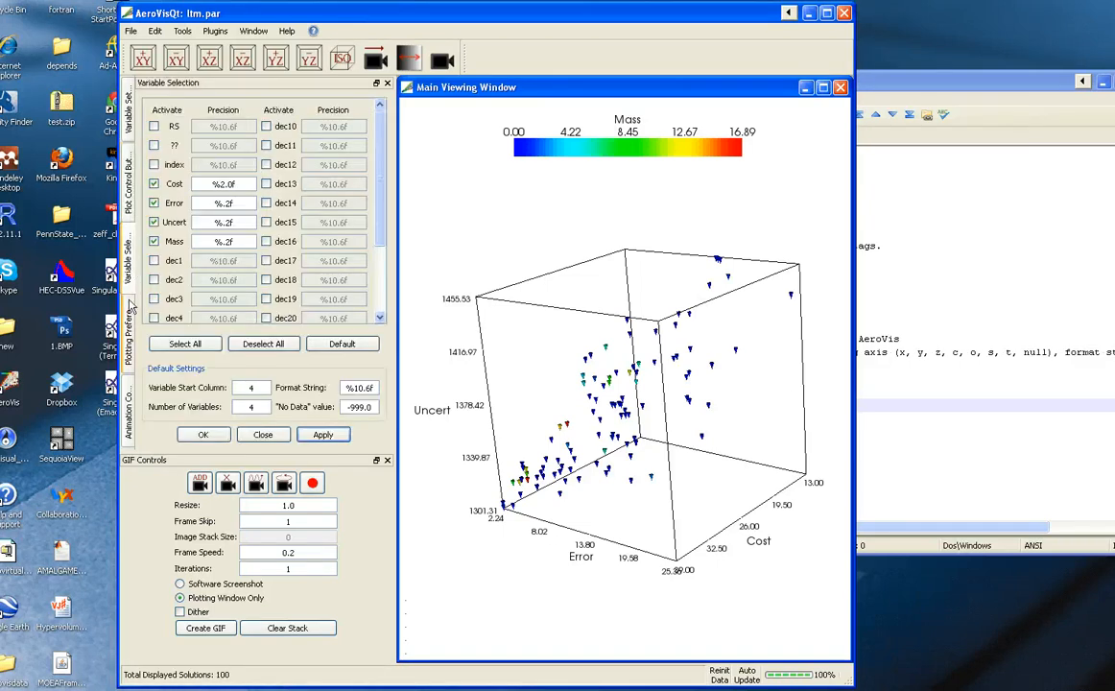
Step: Show the Glyphs settings in the Plotting Preferences panel
left_click(128, 330)
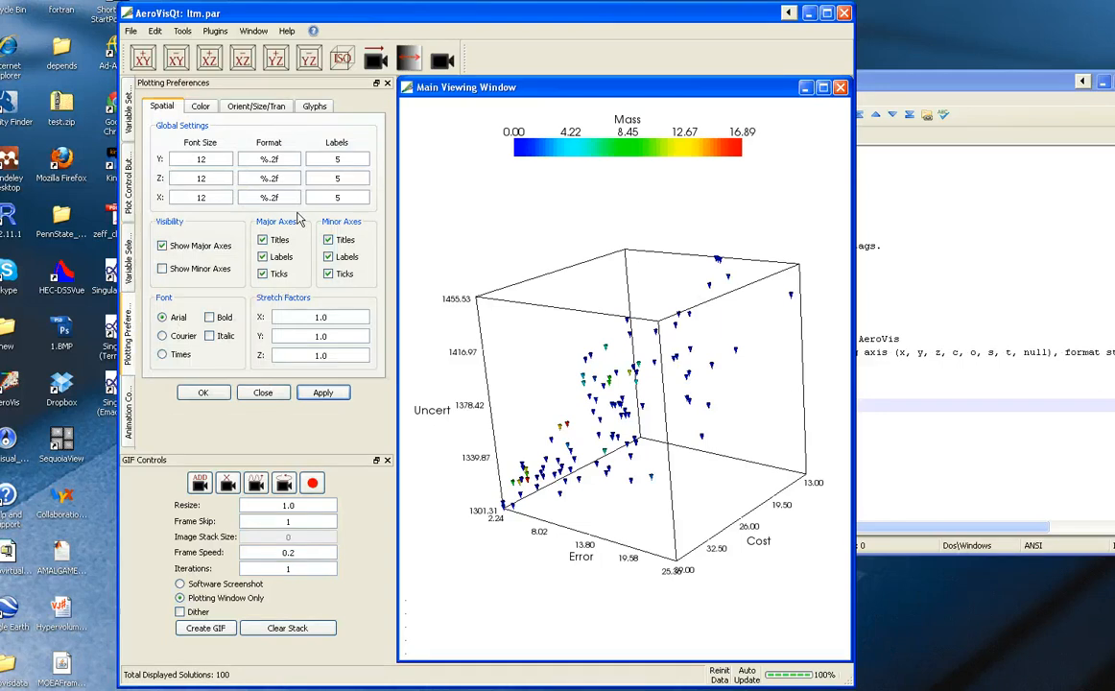
left_click(314, 105)
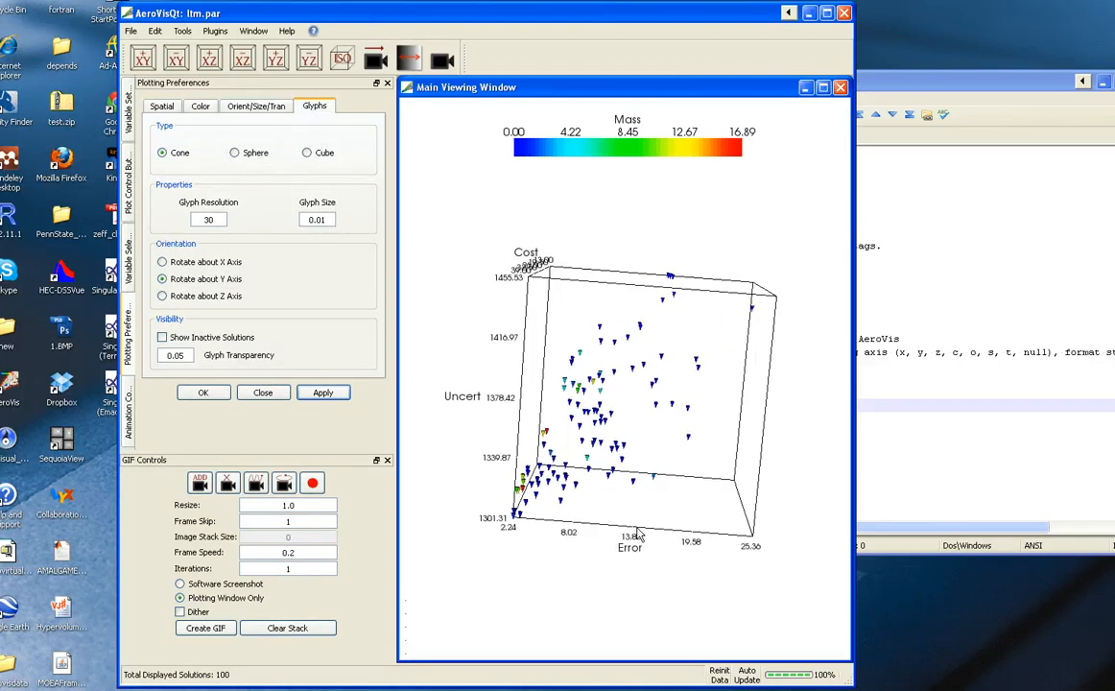
Step: Enable Show Inactive Solutions with glyph transparency 0.5
left_click_drag(637, 534, 733, 518)
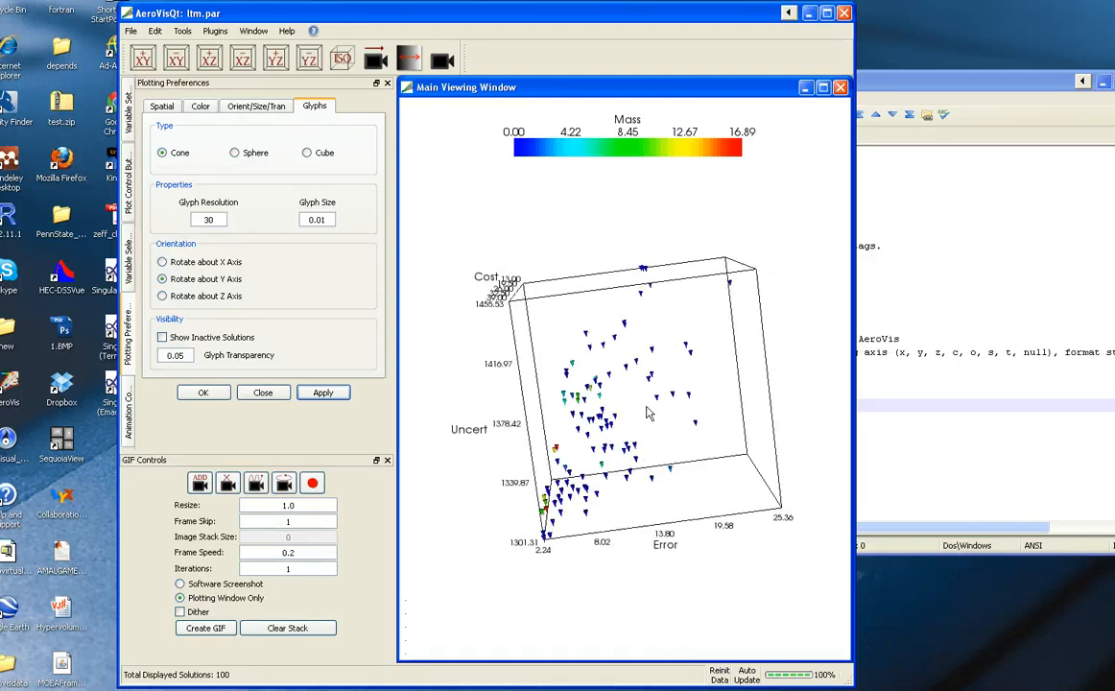
left_click_drag(649, 412, 541, 451)
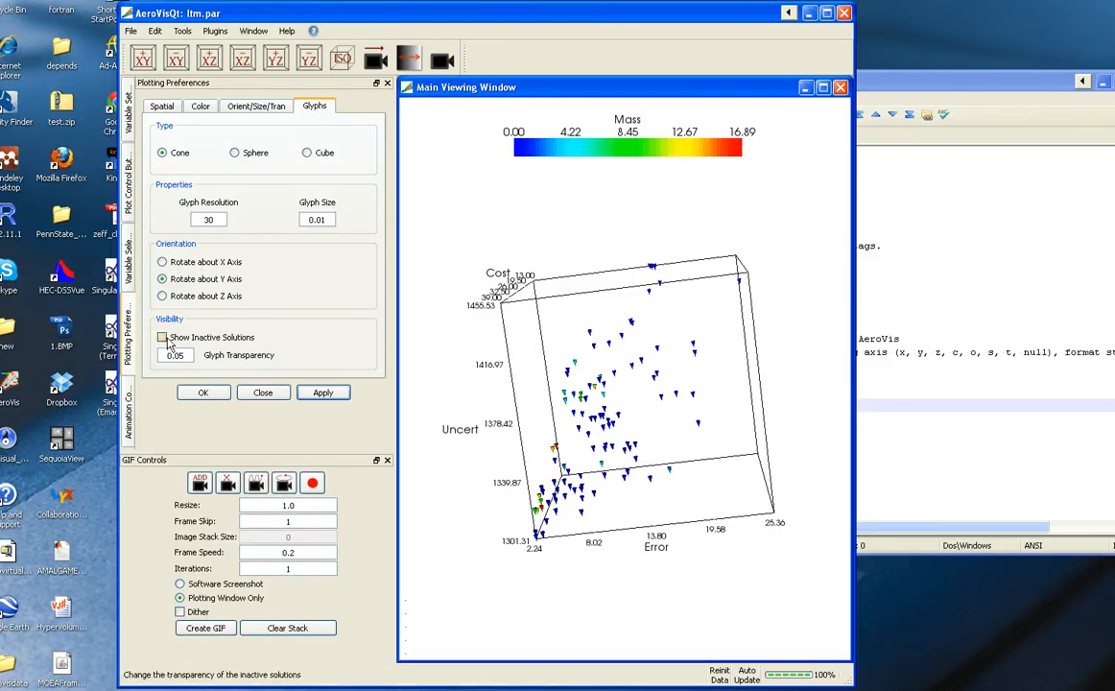
left_click(161, 338)
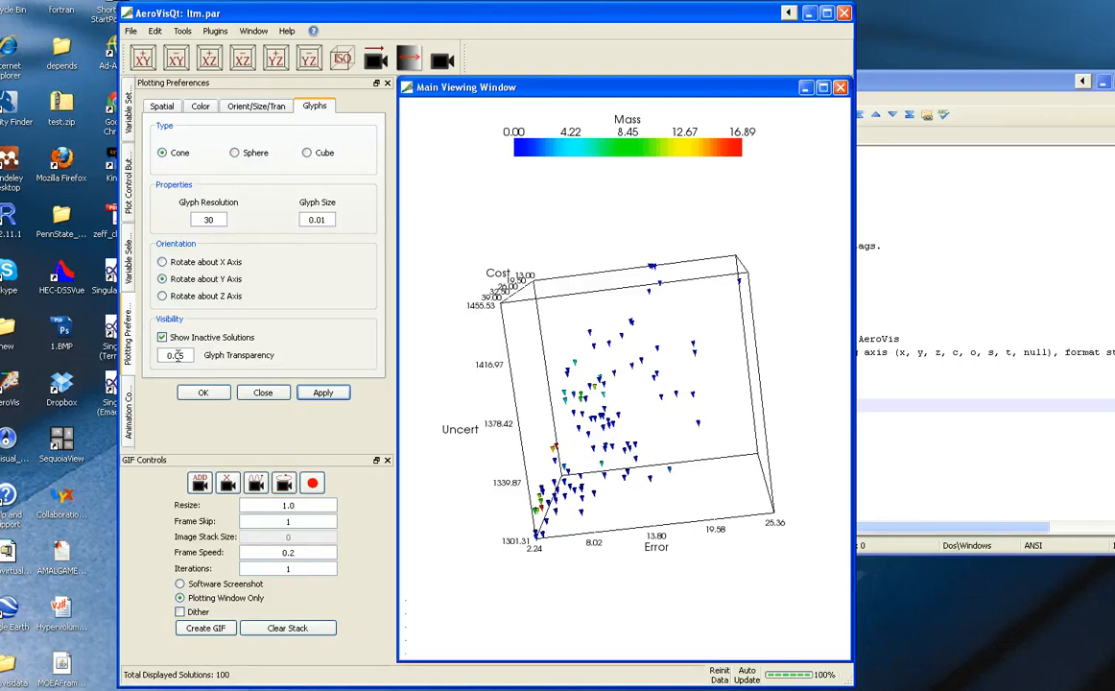
type("0.5")
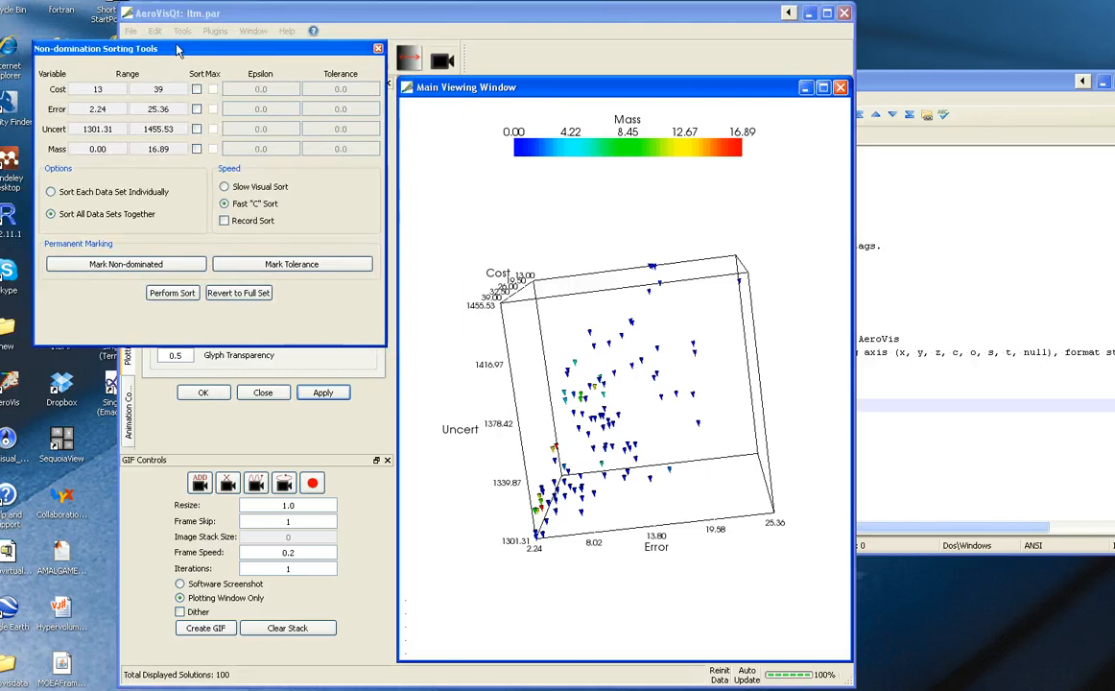
Step: Sort on Cost and Error, keeping only the 16 non-dominated solutions
left_click(196, 88)
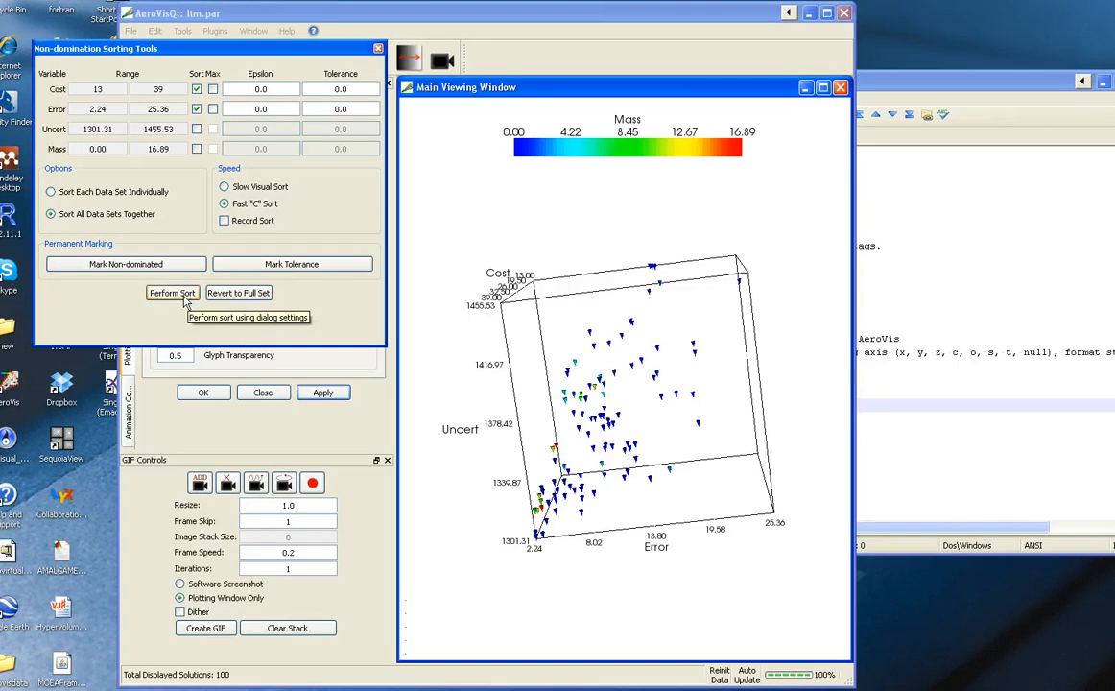
left_click(173, 291)
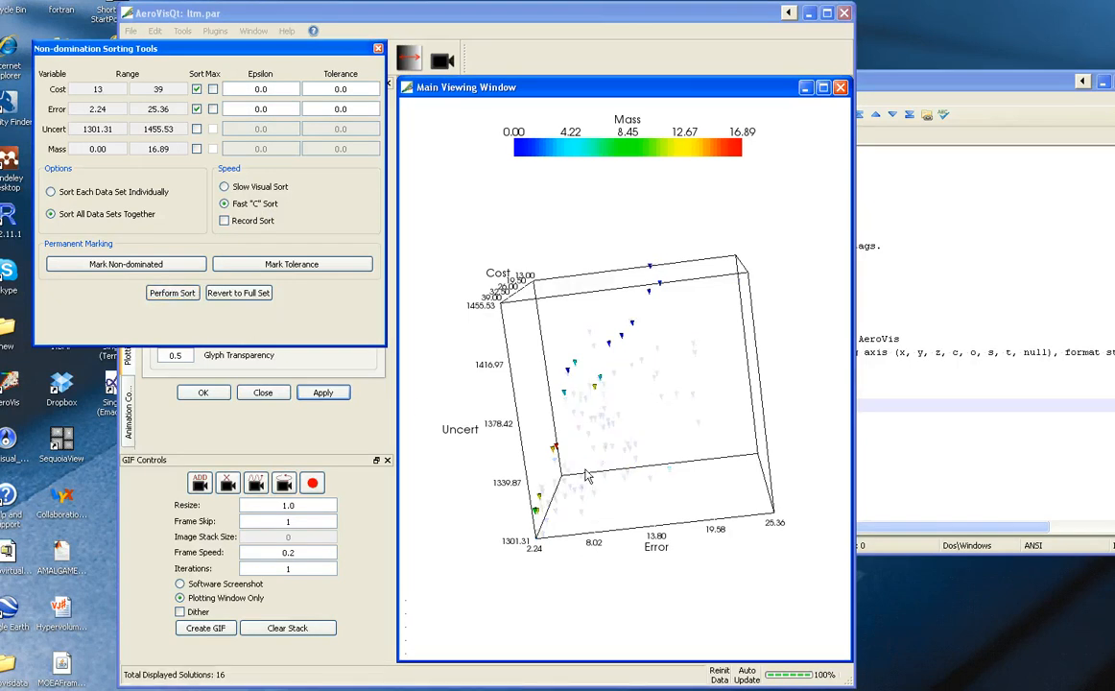
mouse_move(649, 472)
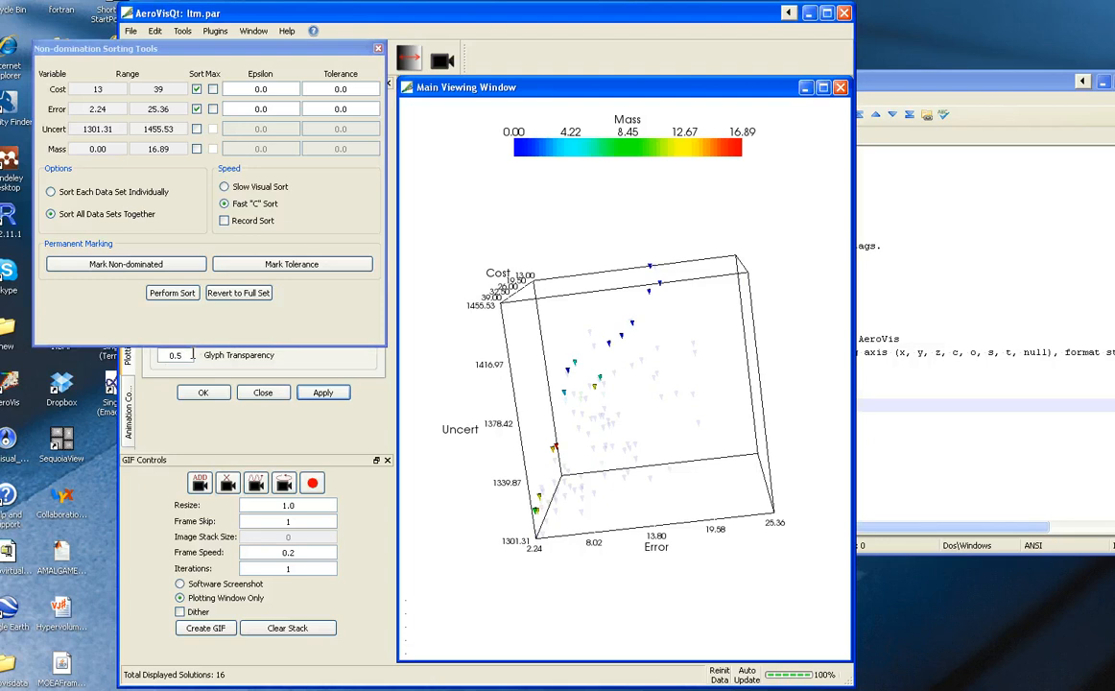
left_click(238, 291)
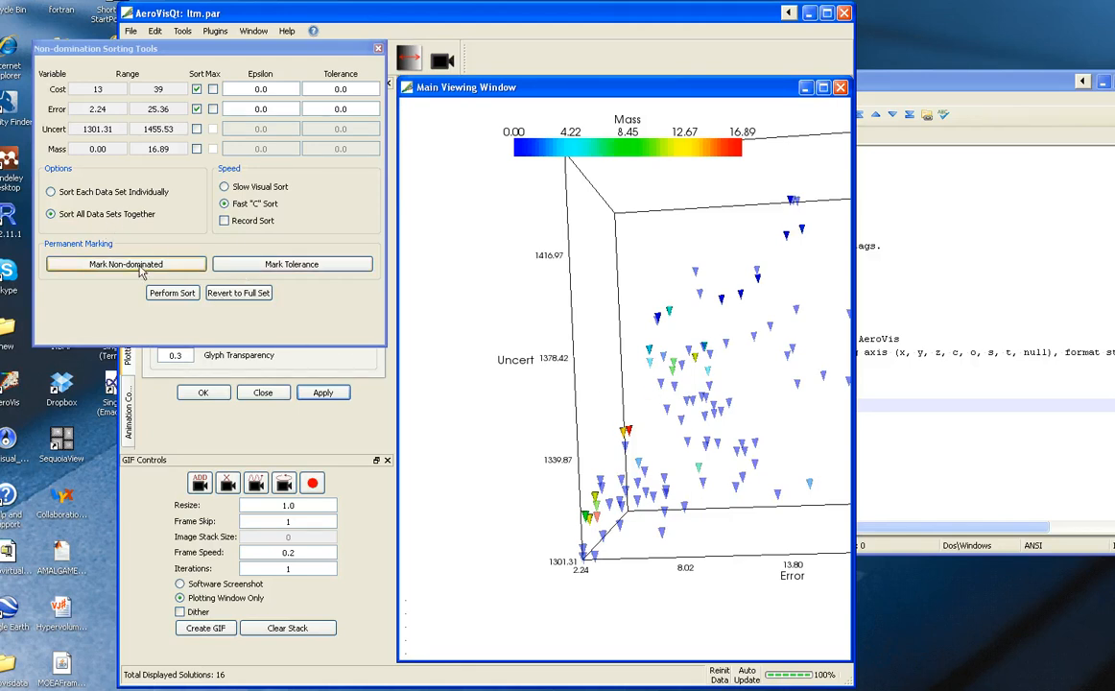
Step: Mark the non-dominated solutions as the red cost-error set, then revert to all 100 solutions
left_click(126, 265)
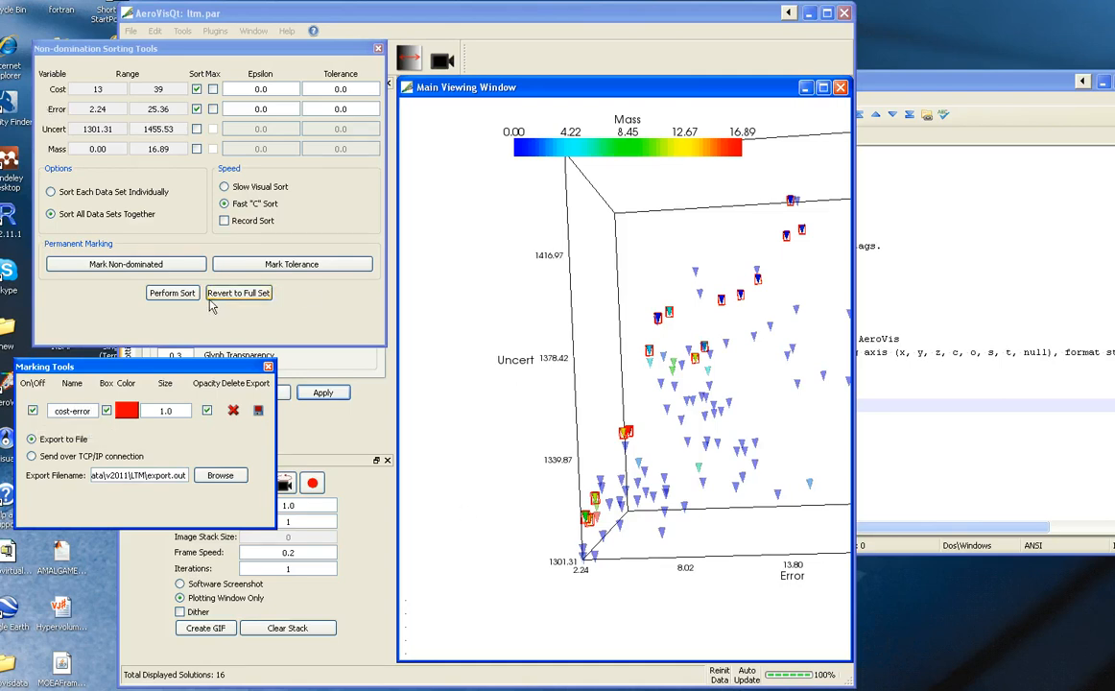
left_click(238, 292)
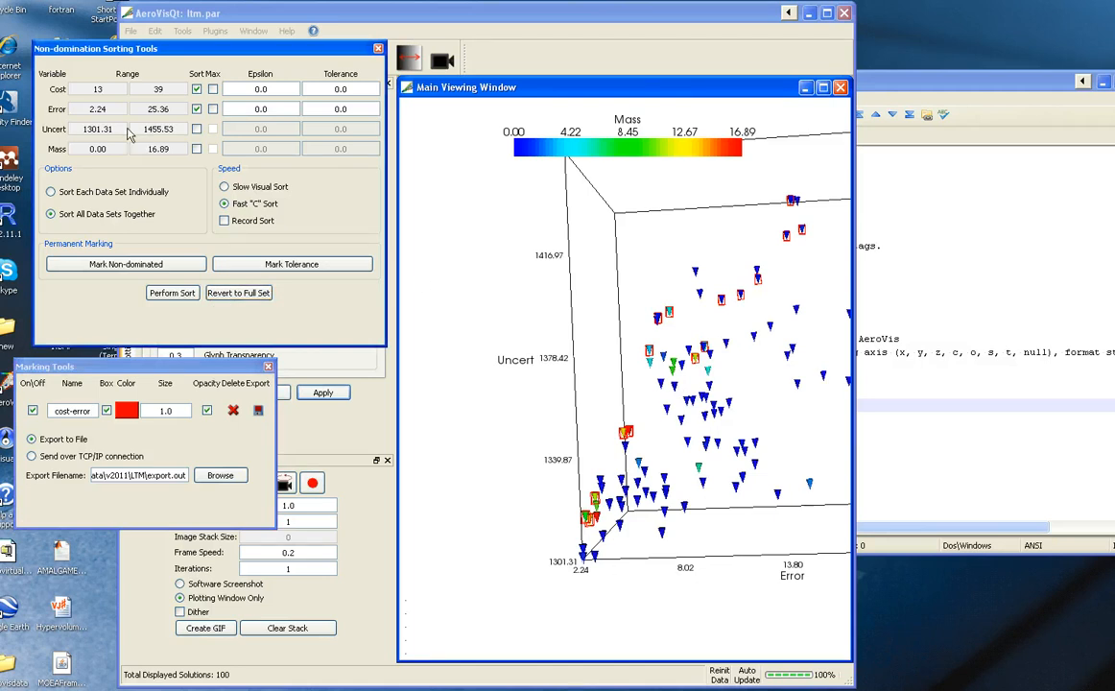
Step: Sort on Cost and Uncert instead and mark the result as a blue Set2
left_click(195, 108)
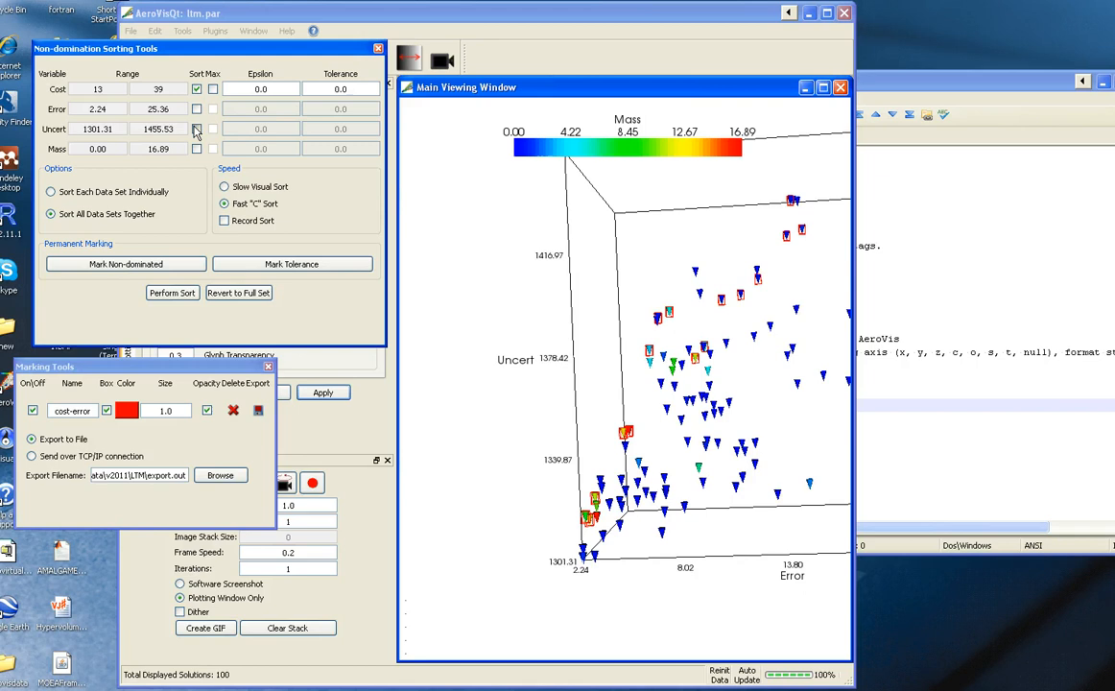
left_click(196, 129)
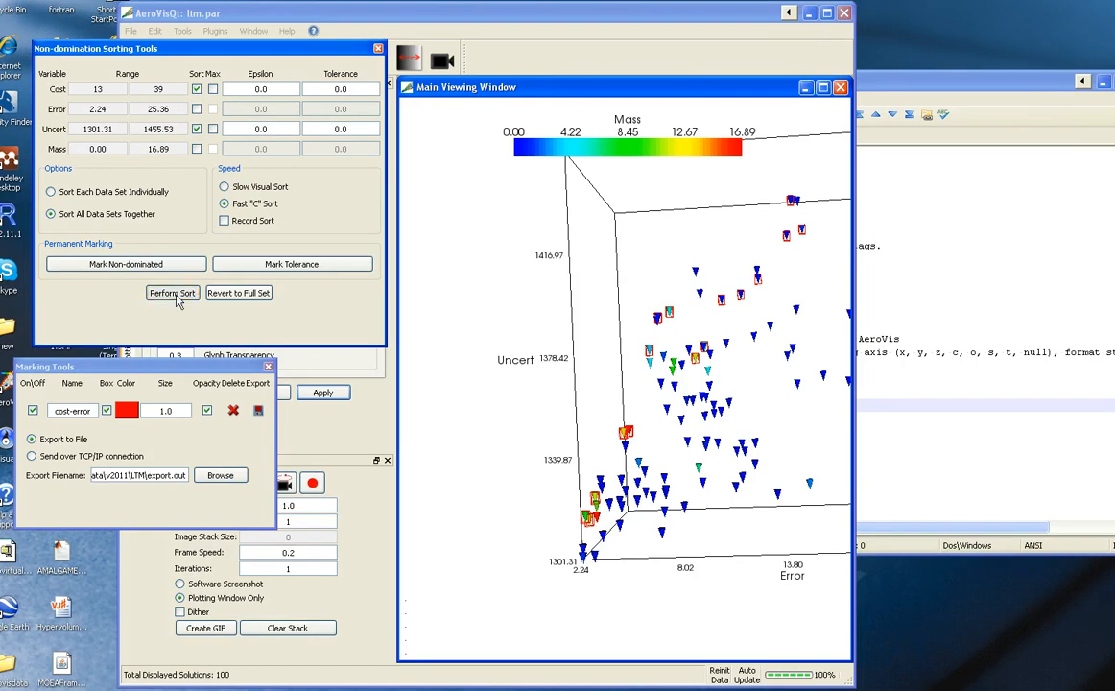
left_click(173, 291)
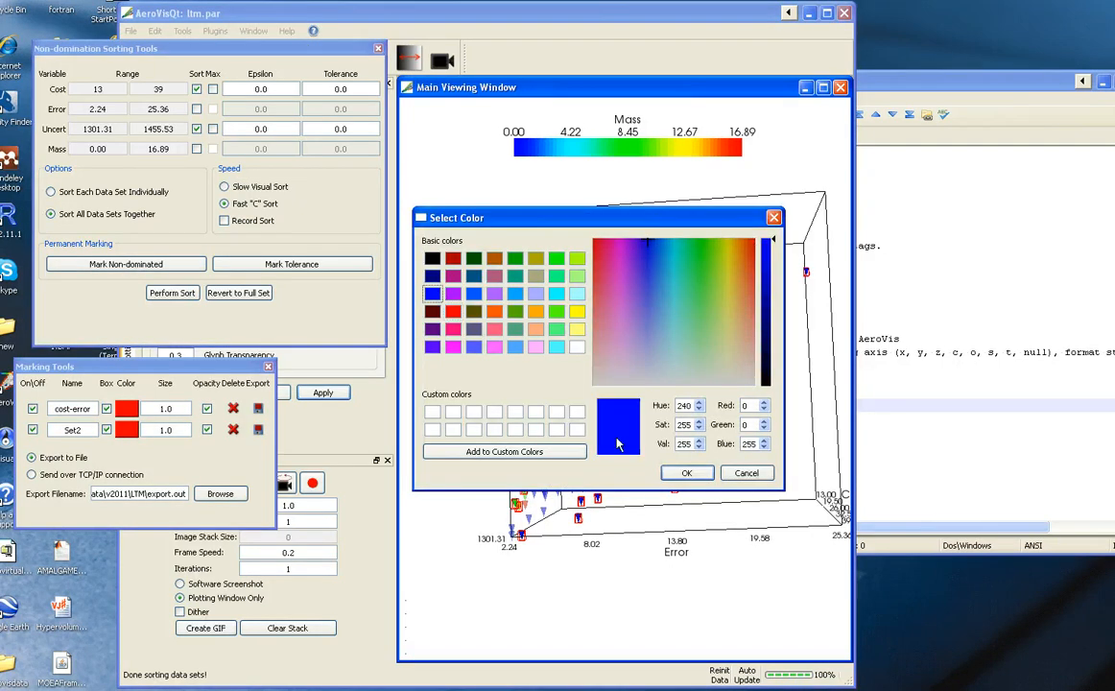
left_click(687, 472)
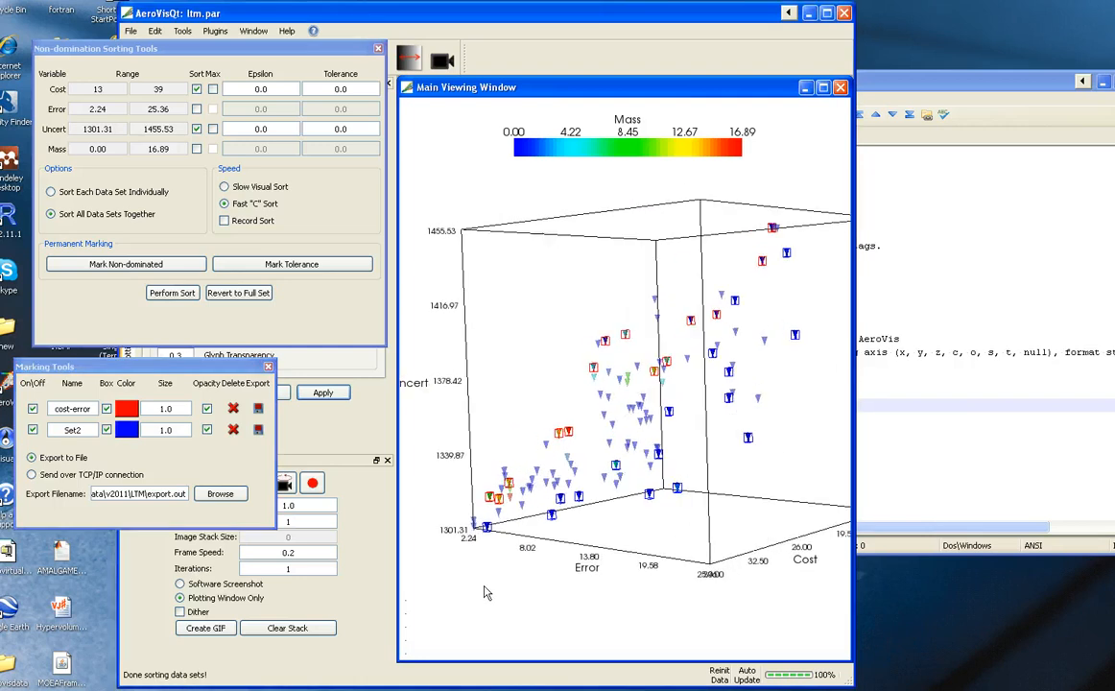
Step: Orbit the 3D plot to view the red and blue marked glyphs from another angle
left_click_drag(624, 384, 714, 560)
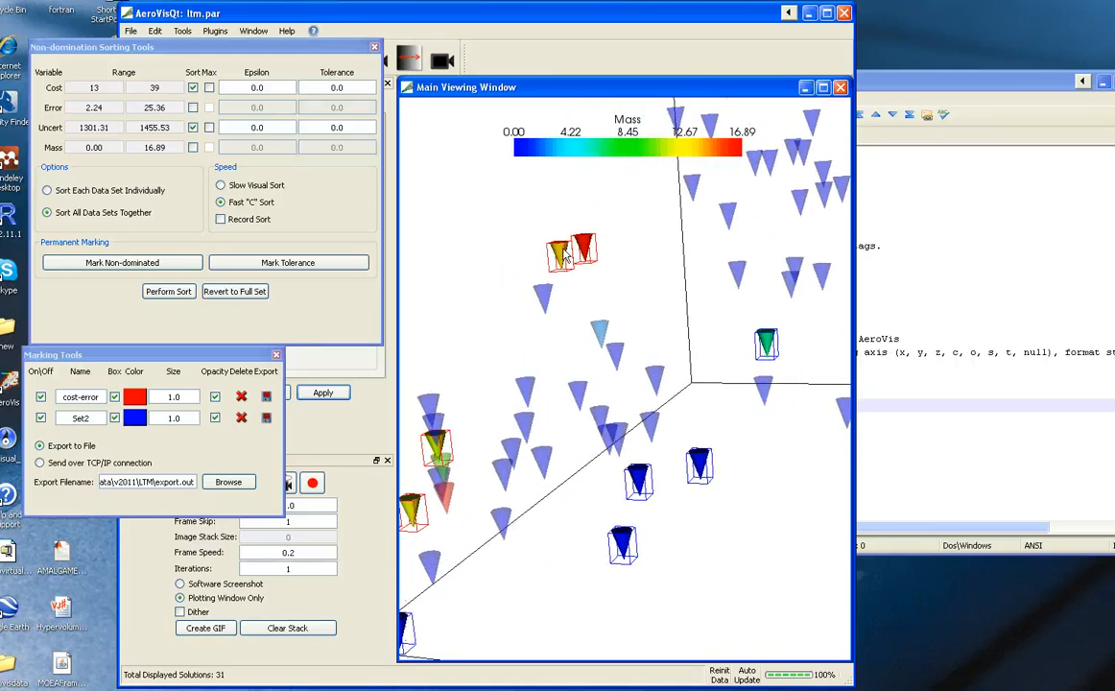
Step: Show the design of a marked solution (LTM-90) from its context menu
right_click(566, 253)
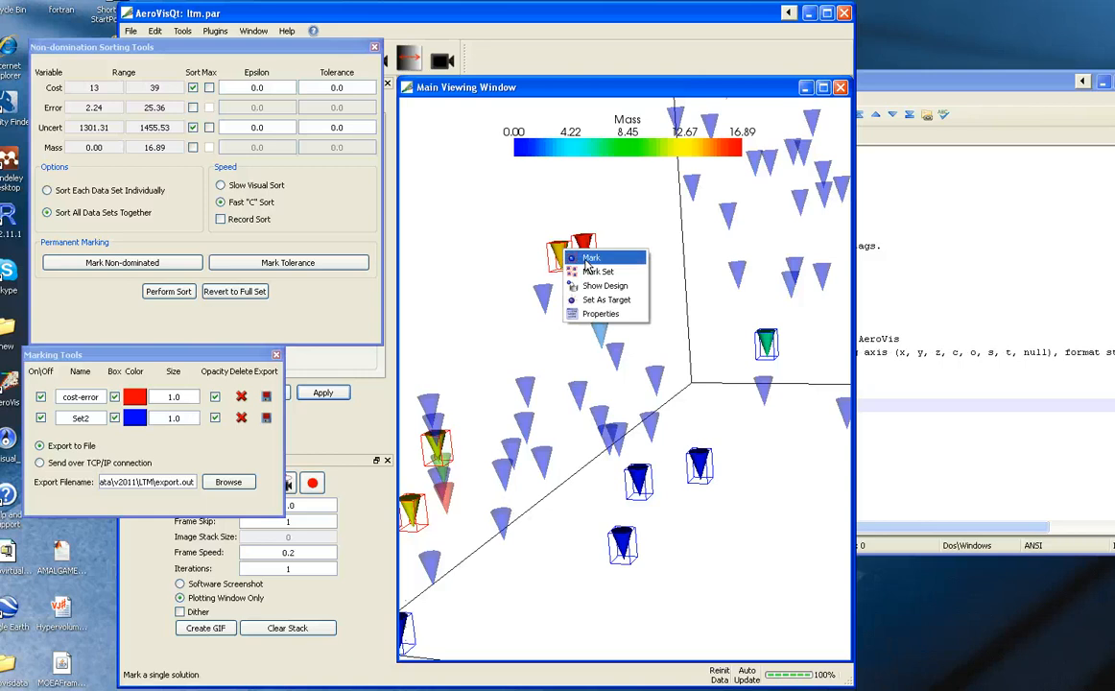
mouse_move(604, 286)
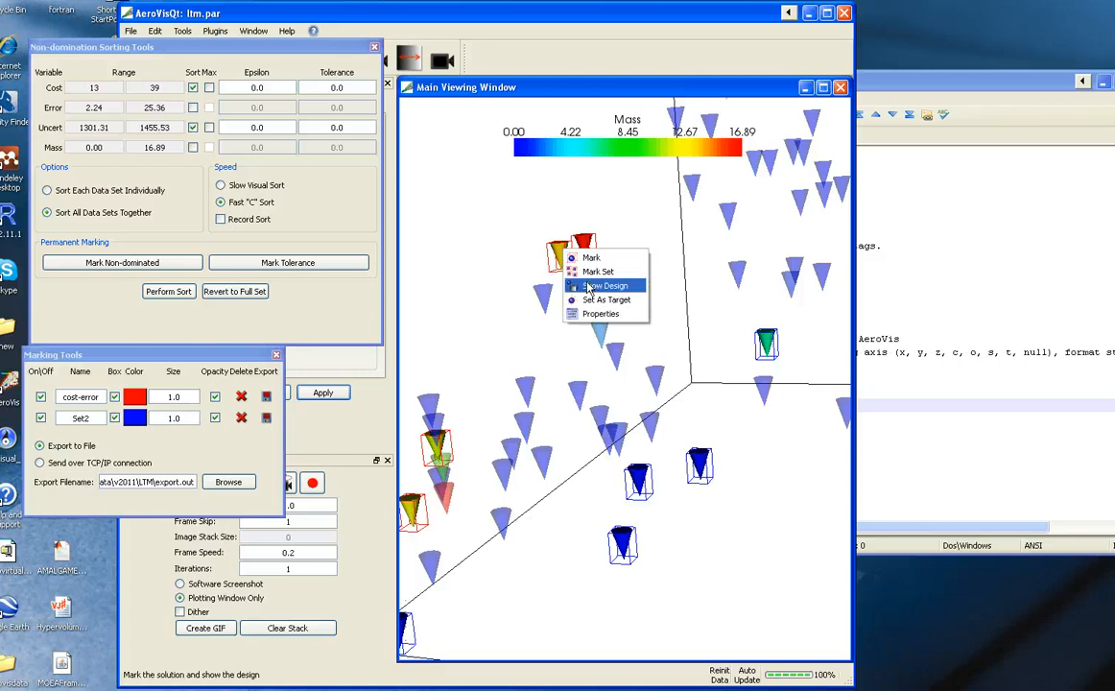
left_click(607, 286)
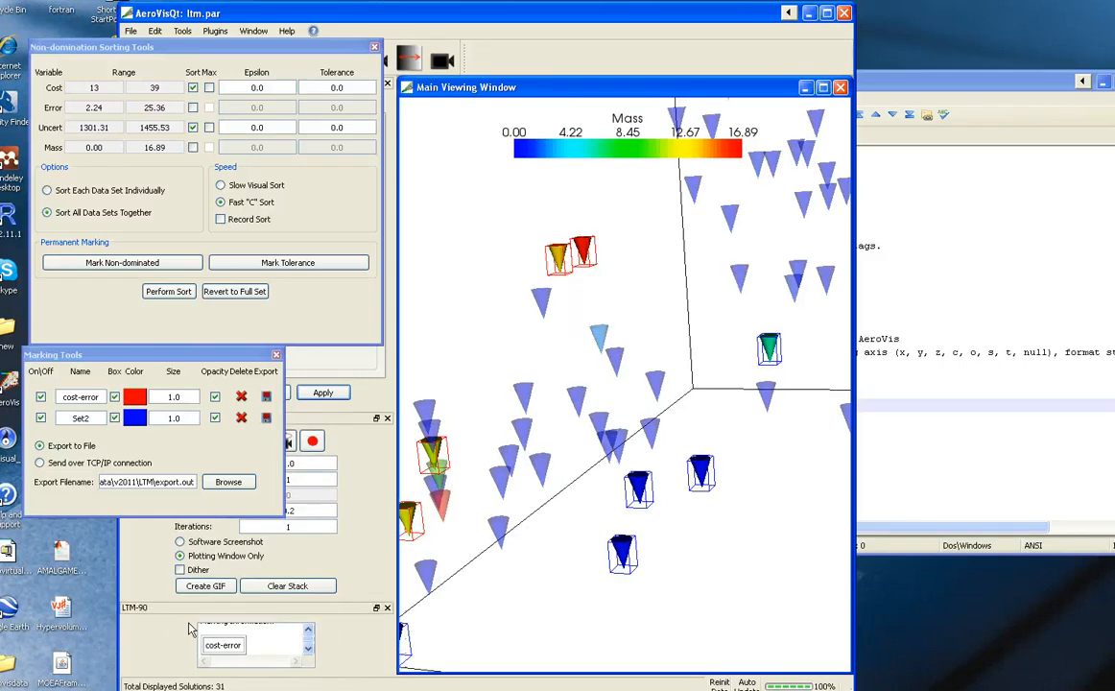